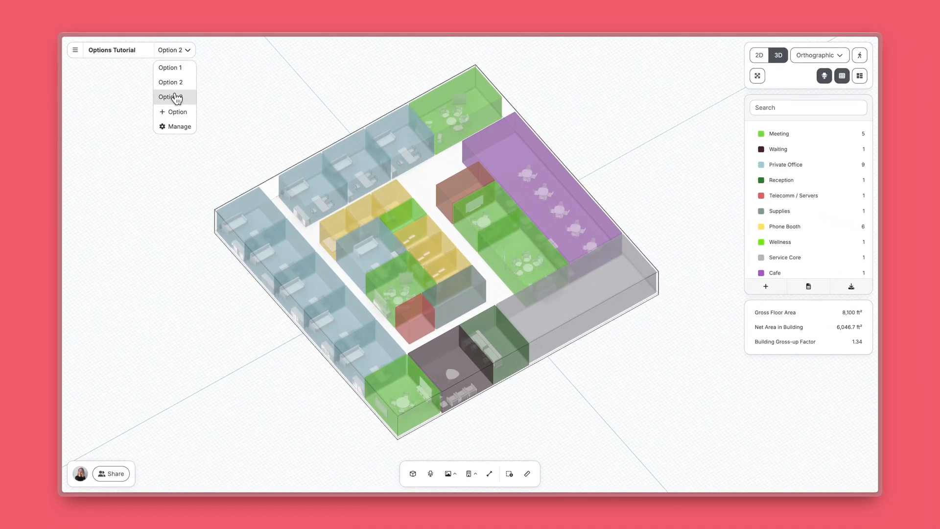
Step: Switch the Options Tutorial floor plan to Option 3
click(169, 97)
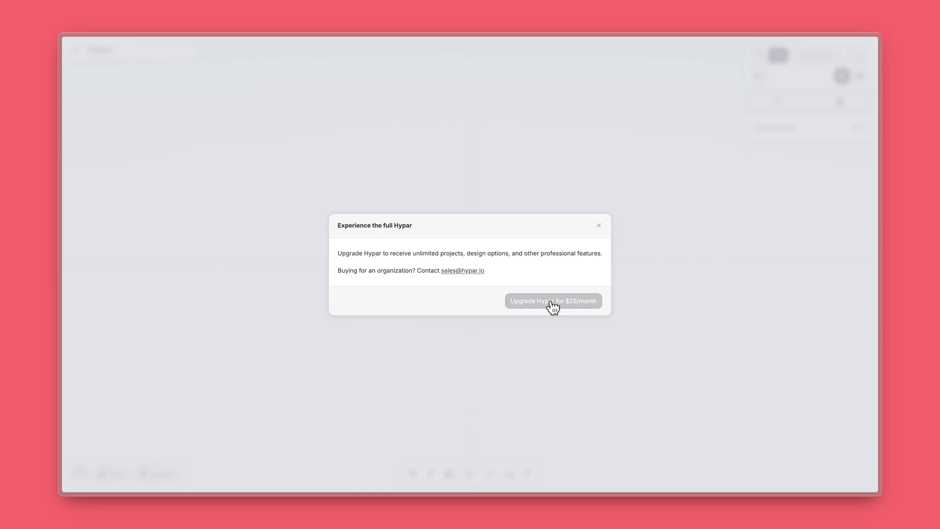
Step: Choose 'Upgrade Hypar for $25/month' for unlimited projects and design options
click(553, 300)
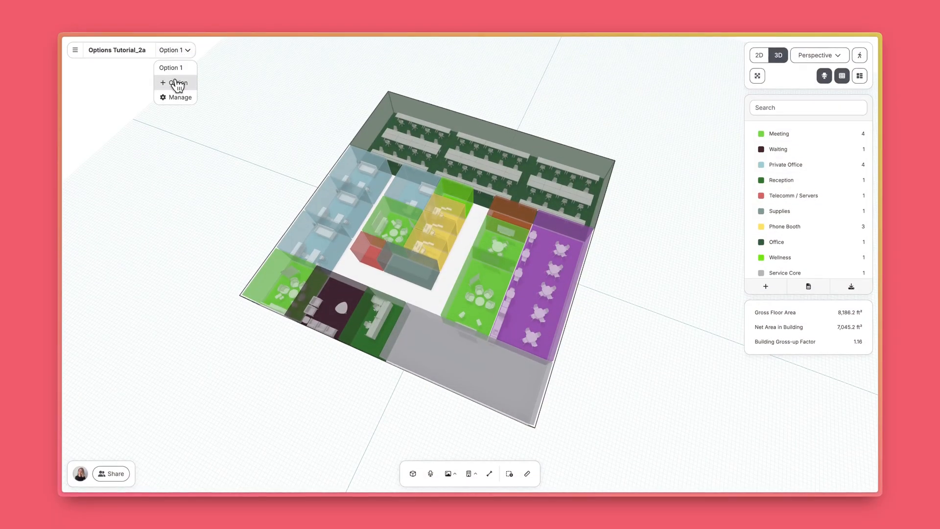
Step: Add Option 2 with eleven perimeter private offices, then show Option 1 in 3D
click(174, 82)
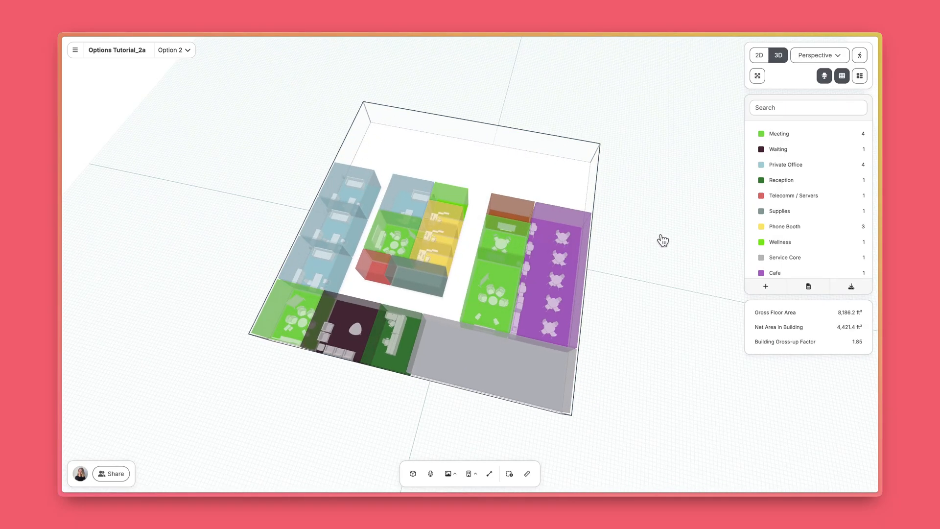
click(758, 55)
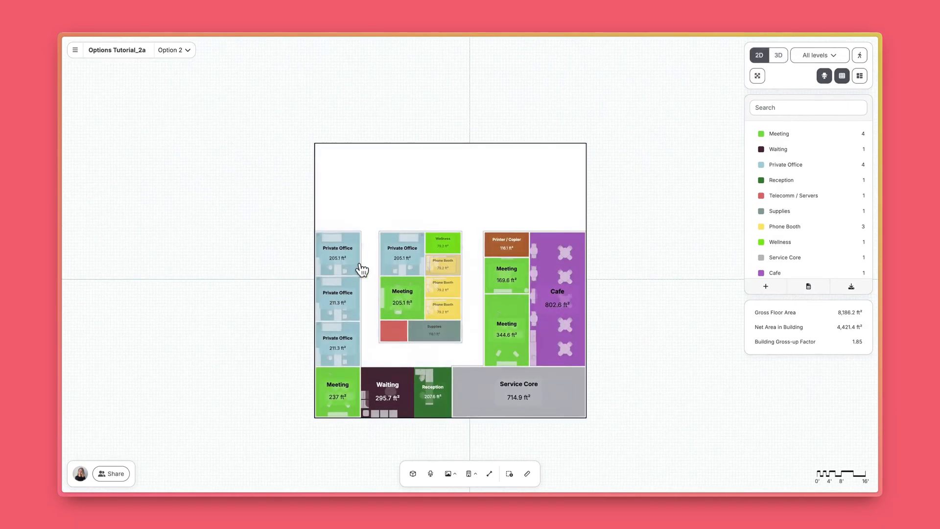
click(337, 252)
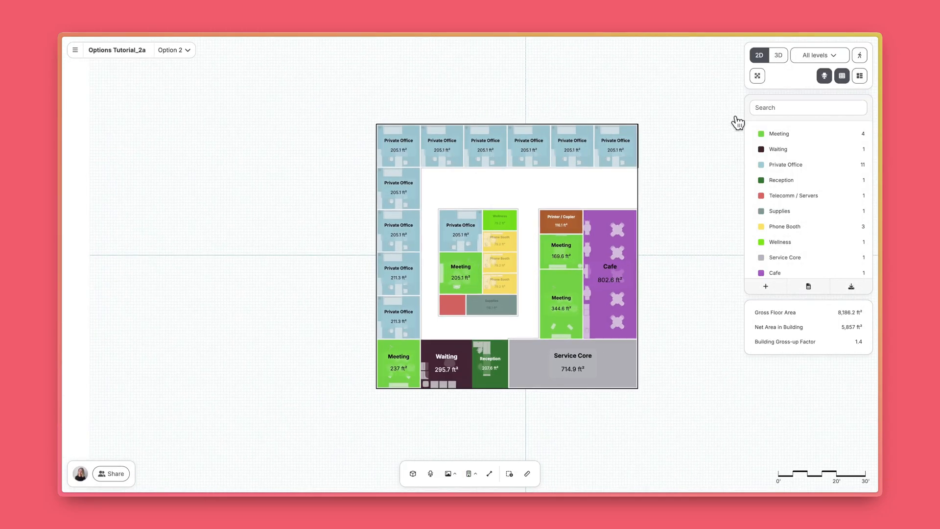
click(779, 55)
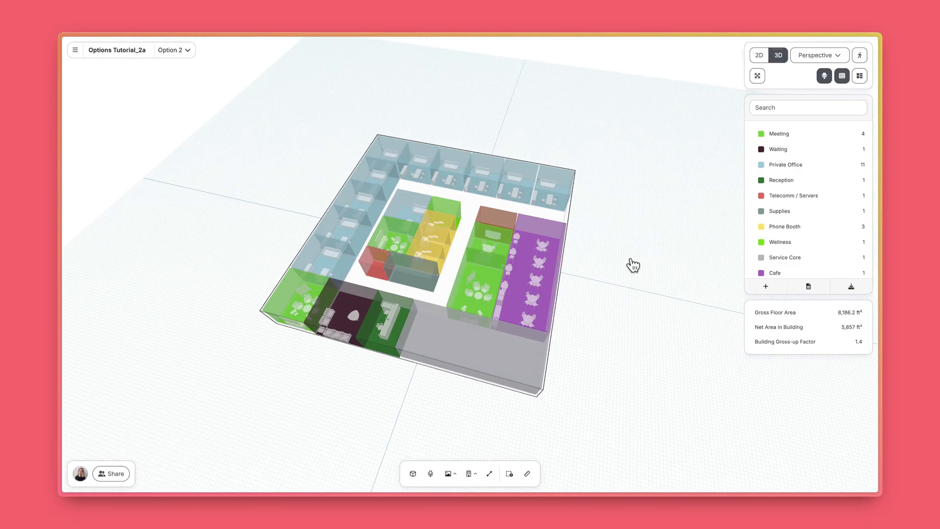
click(173, 50)
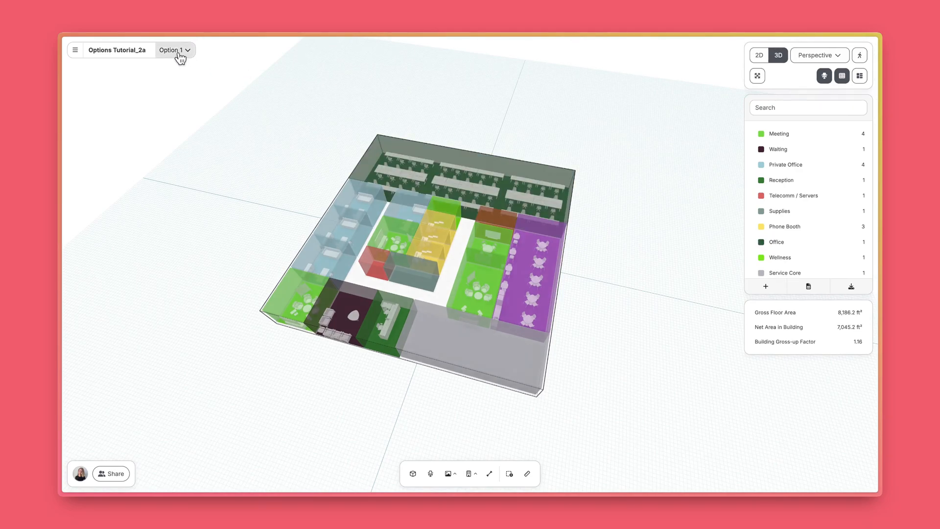
Step: Rename the options to Option A, Option B and Option C Healthcare, then switch between them
click(175, 50)
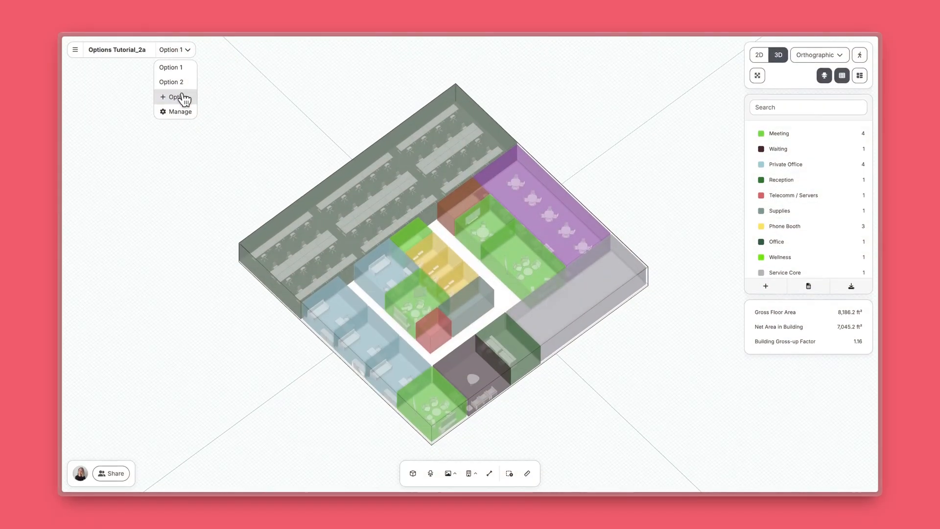
click(179, 111)
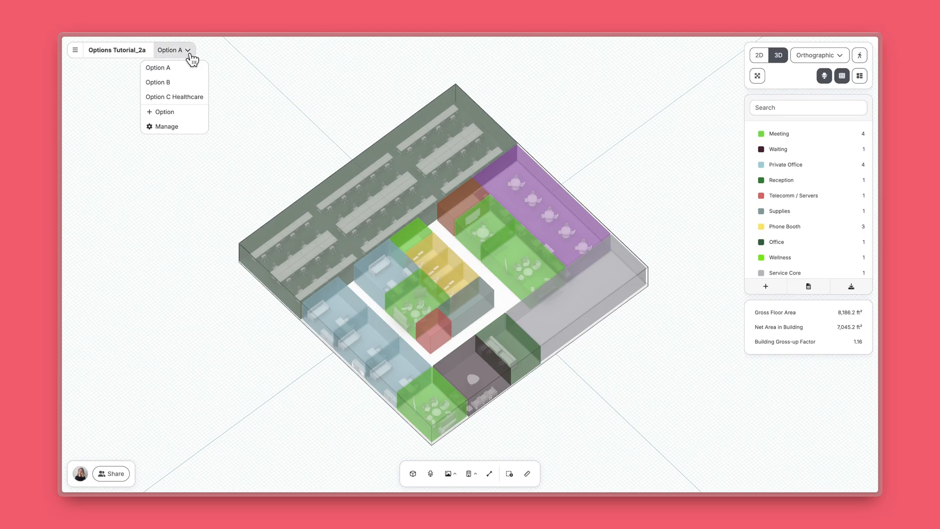
click(173, 96)
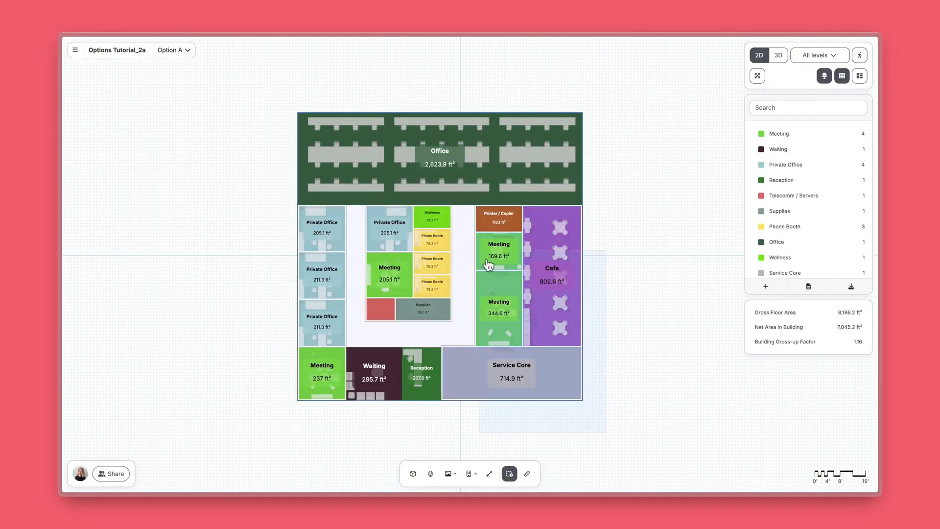
click(173, 50)
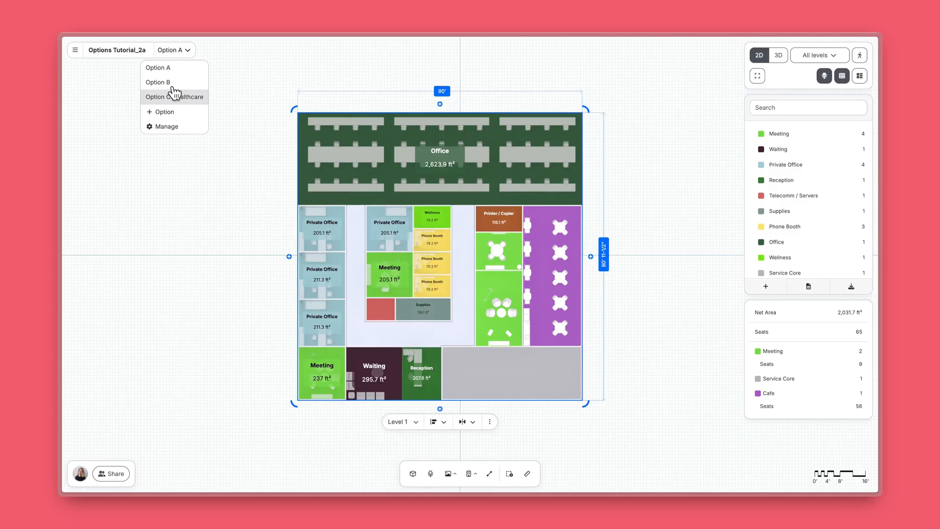
click(173, 97)
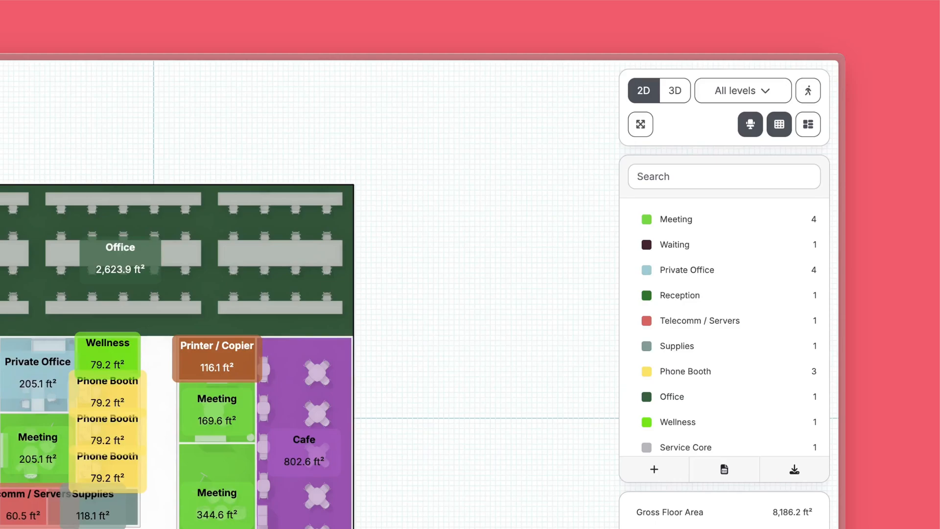
click(654, 469)
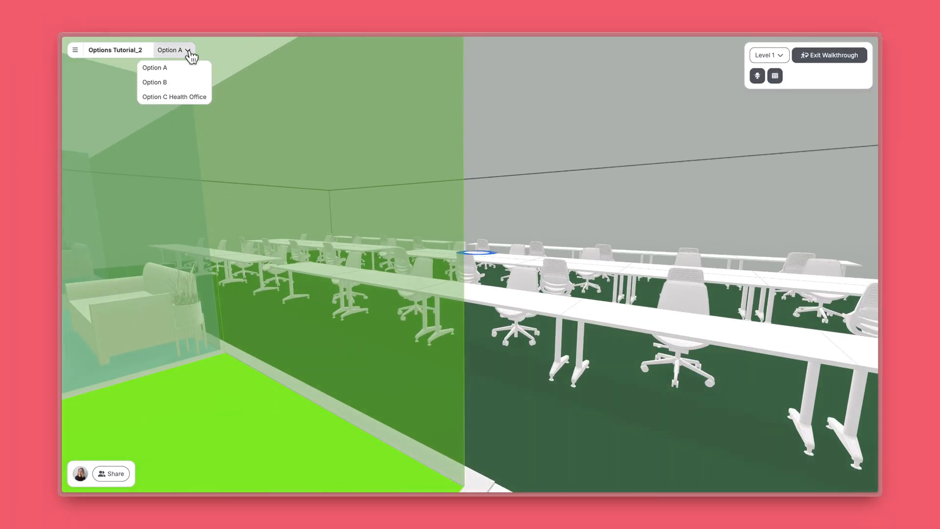
Step: Export Option A's walkthrough view to PDF on landscape ANSI A (Letter) paper
click(75, 50)
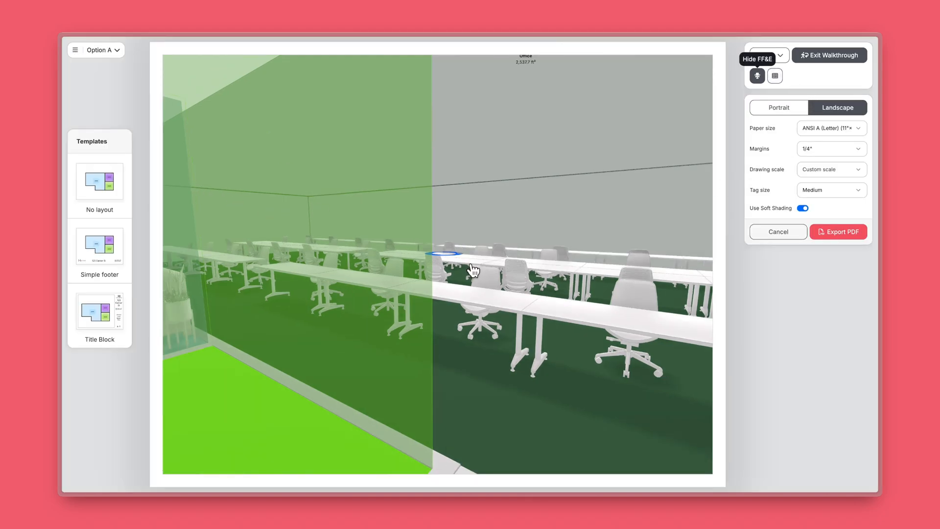
click(829, 55)
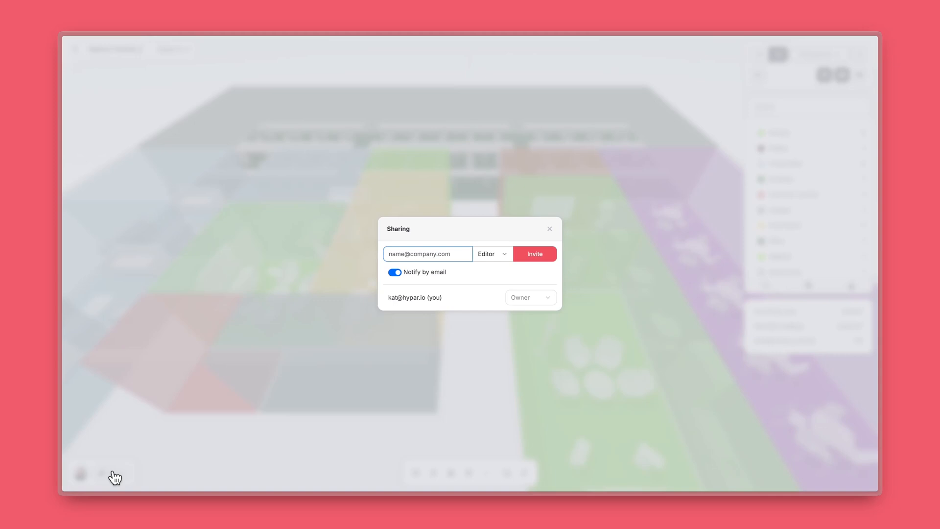
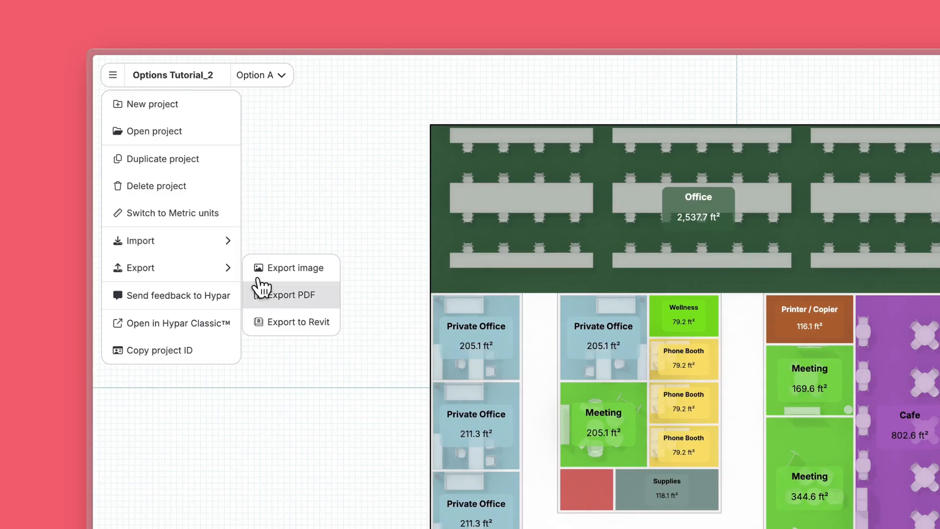
click(297, 321)
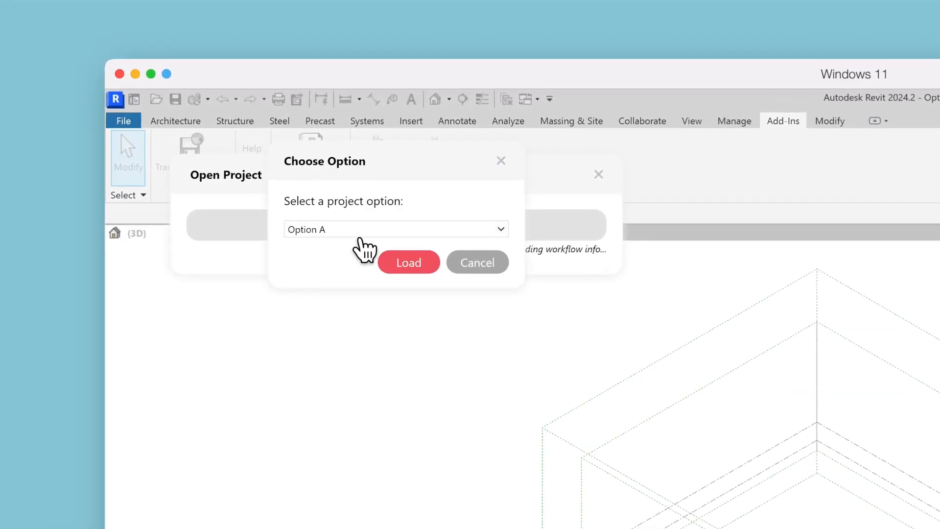
Step: Load Option B of the Hypar project into Revit's 3D view
click(408, 262)
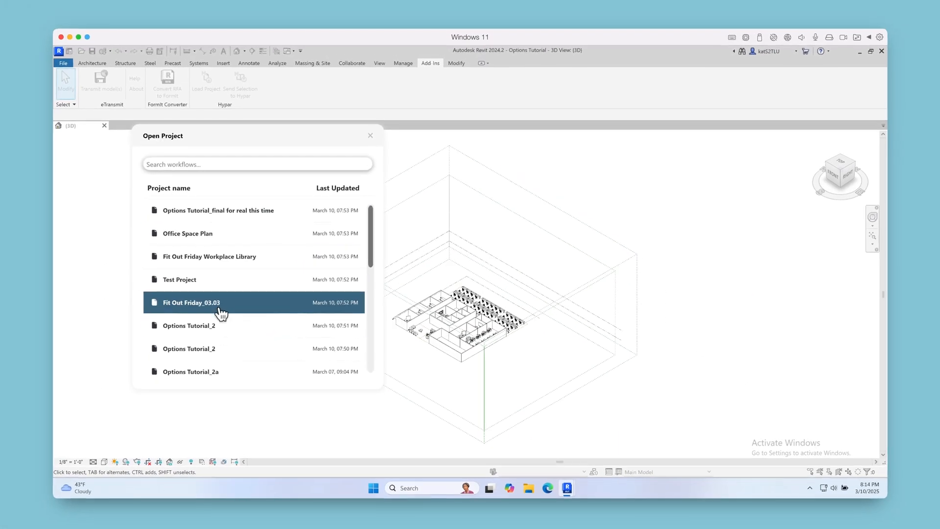
double_click(215, 302)
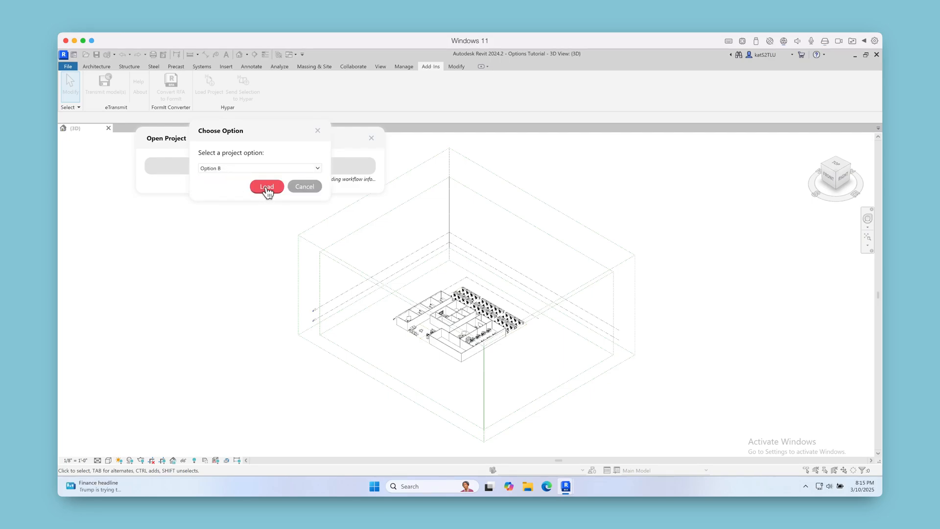
click(267, 186)
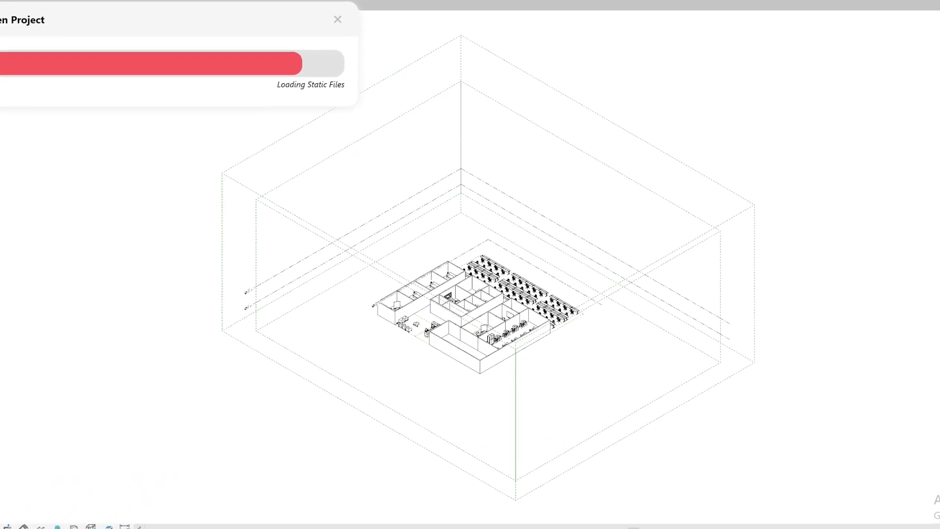